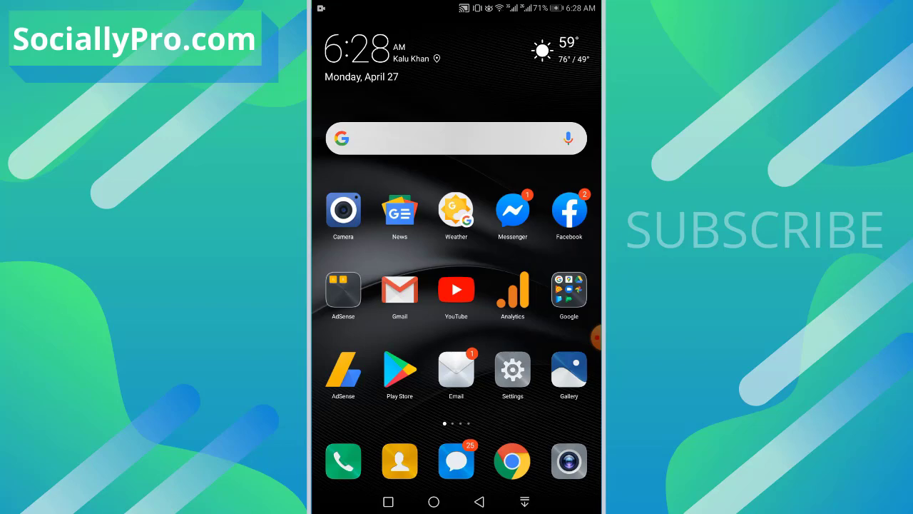
Look up Gmail's app store page by searching 'gma', then return home
left_click(399, 370)
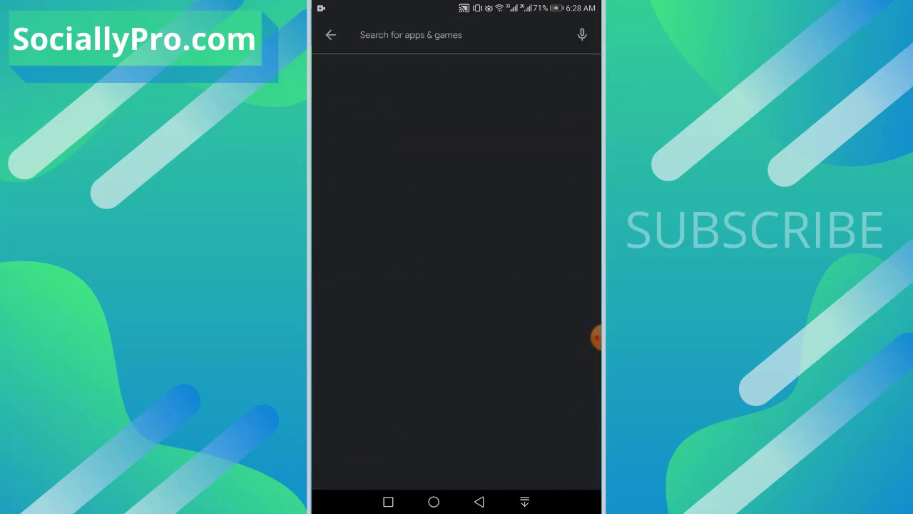
type("gma")
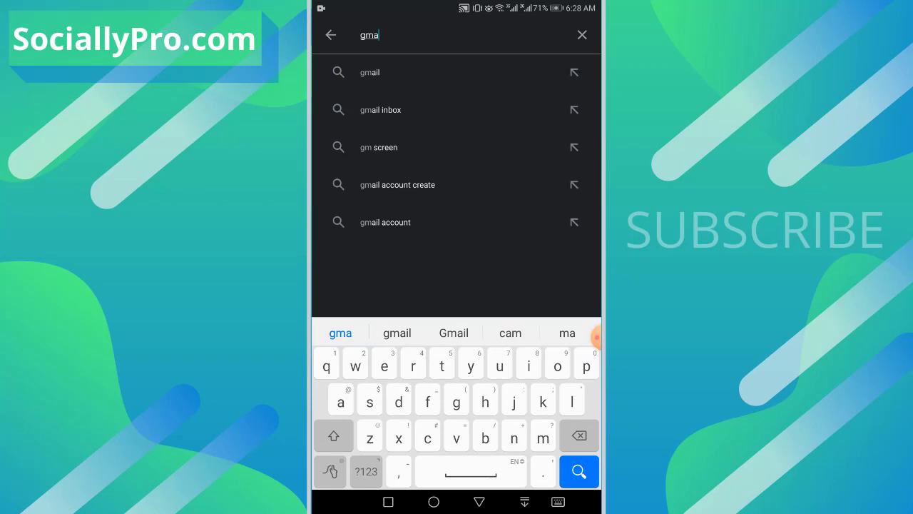
left_click(370, 72)
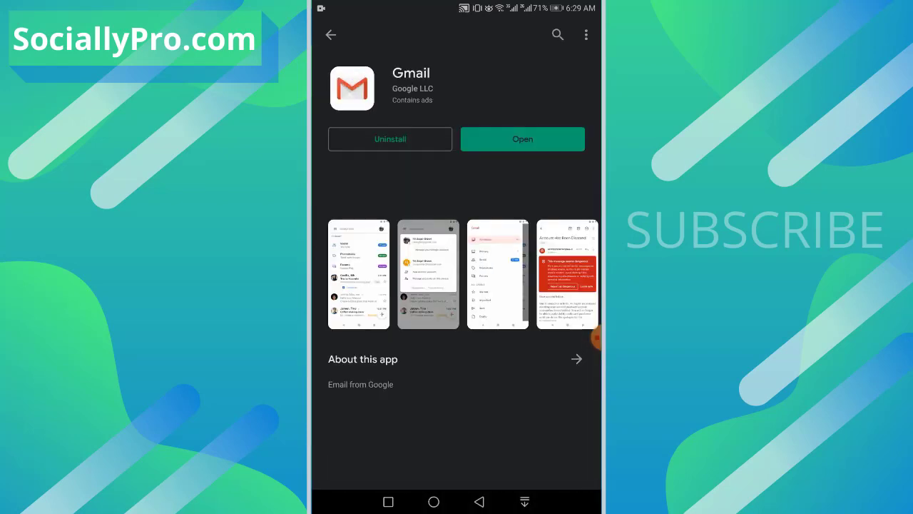
scroll("down", 3)
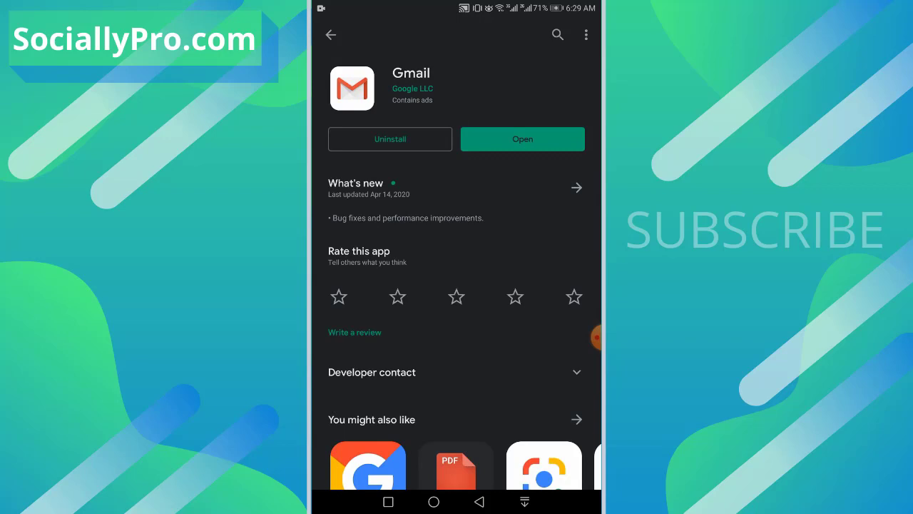
left_click(433, 502)
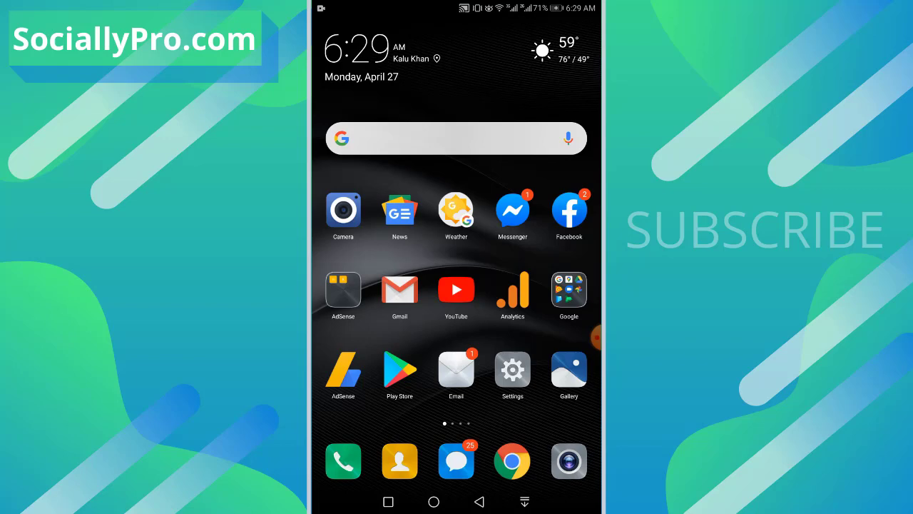
Search the app store for 'conta' and browse the Google Contacts page
left_click(399, 369)
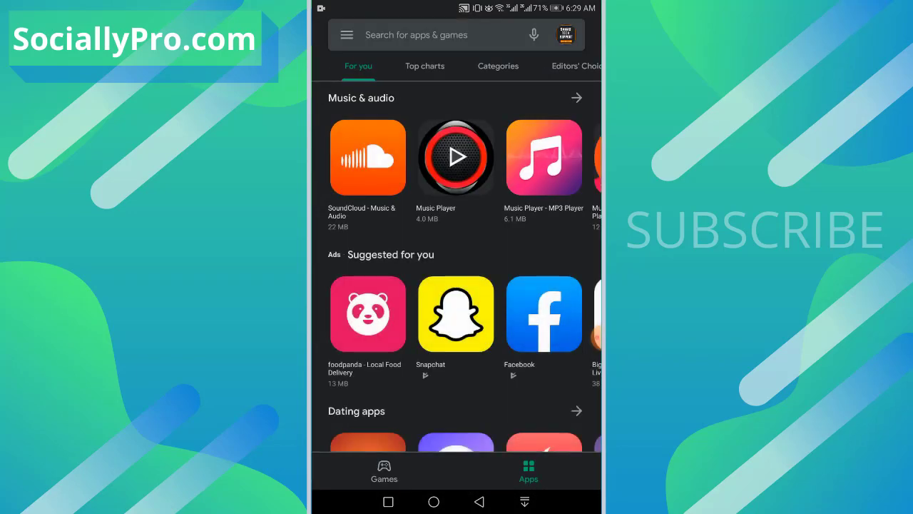
left_click(428, 34)
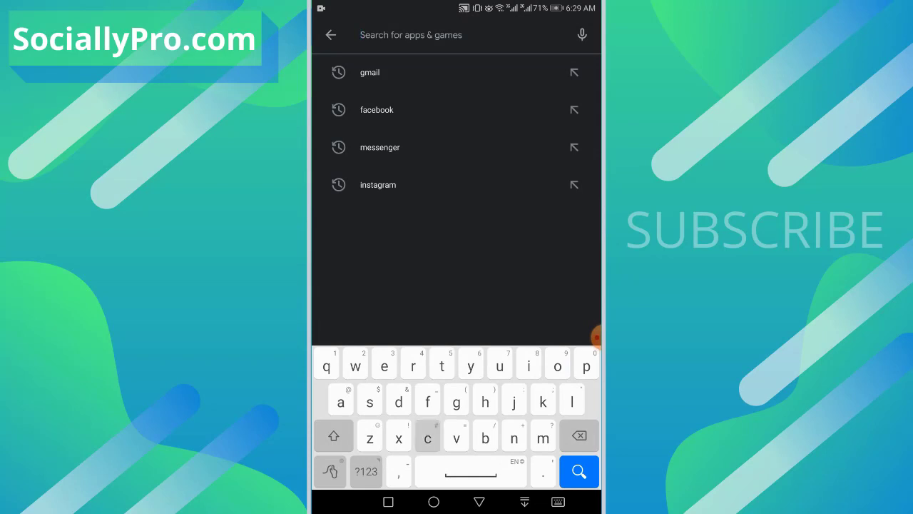
type("contact")
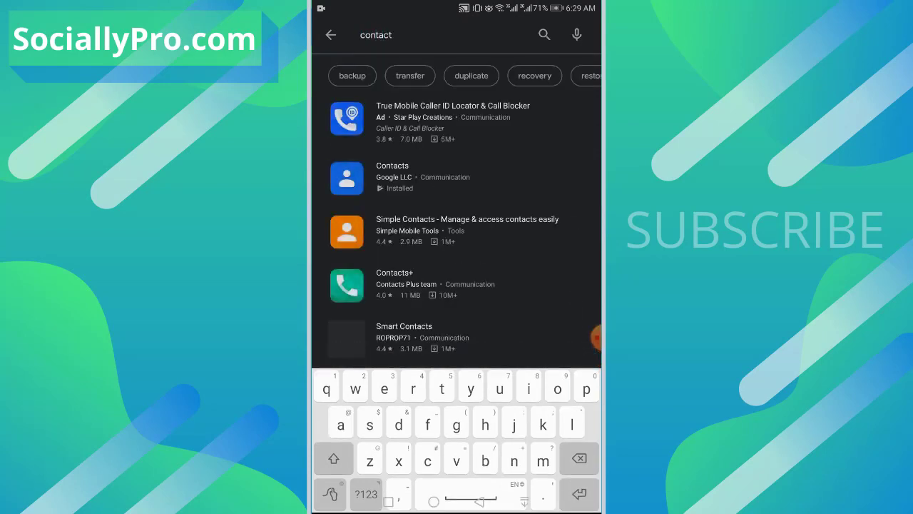
left_click(392, 176)
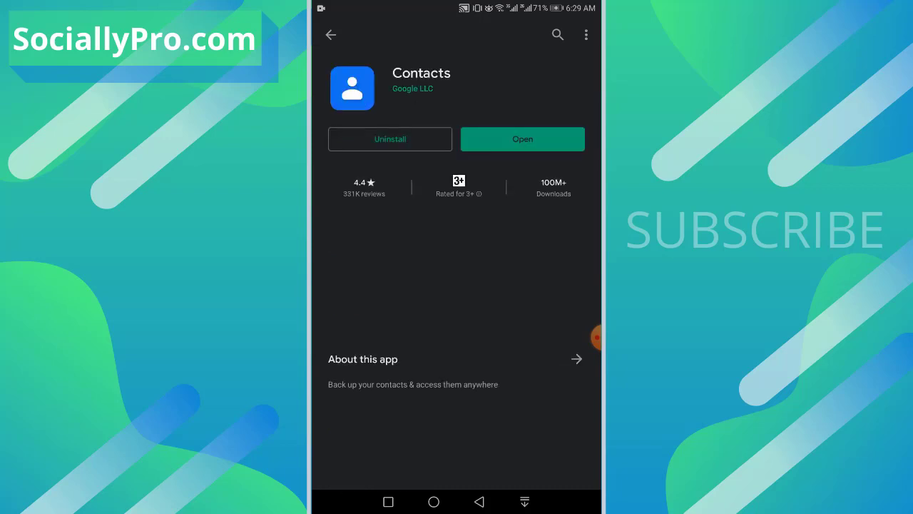
scroll("down", 3)
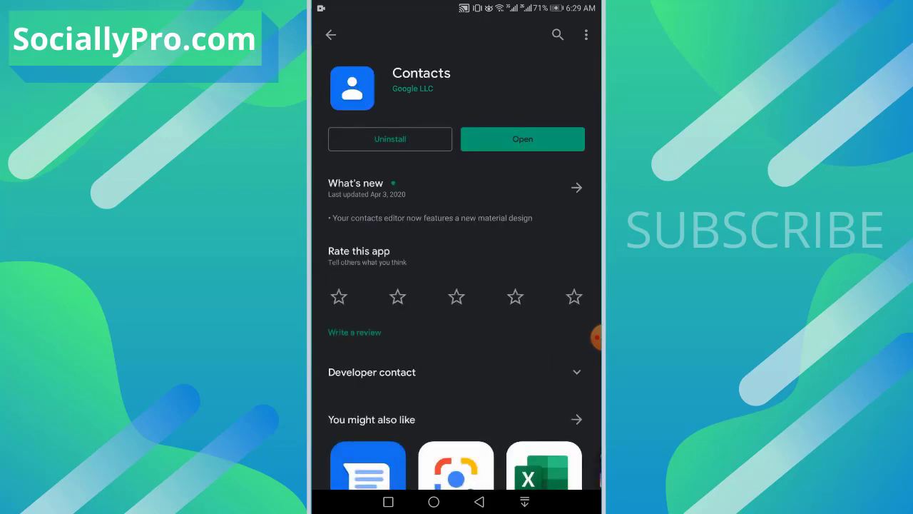
scroll("down", 3)
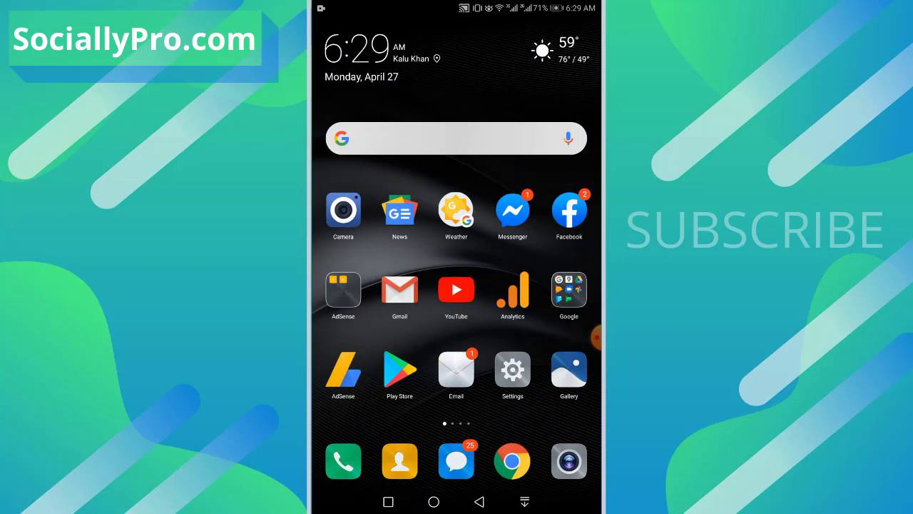
Launch Gmail and pick Contacts from its side menu's Google apps list
left_click(399, 289)
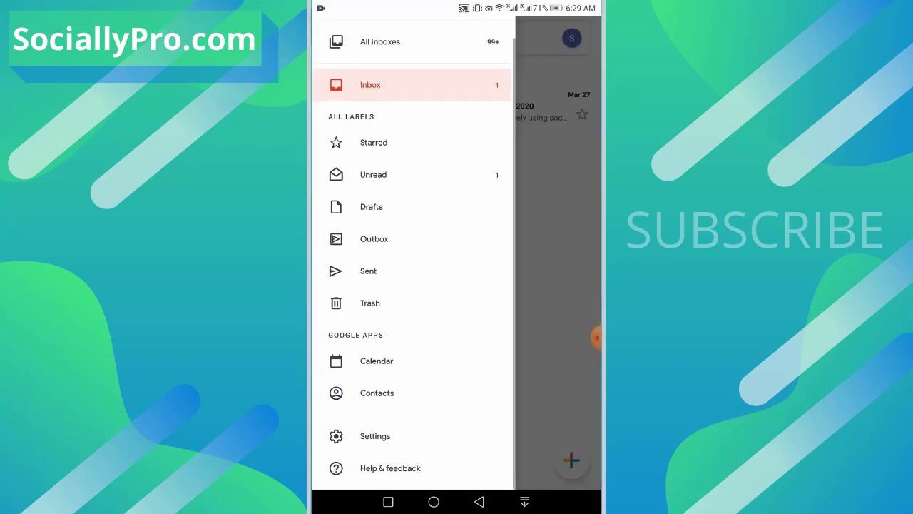
left_click(370, 84)
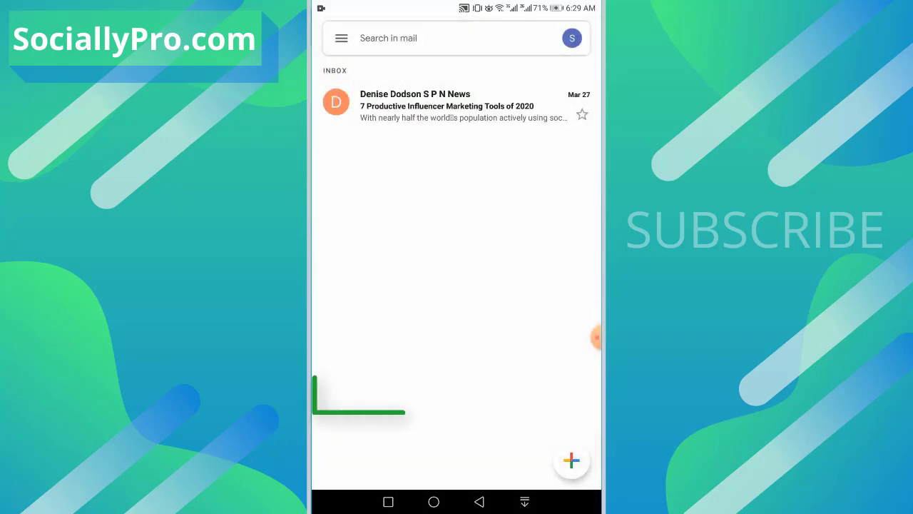
left_click(341, 38)
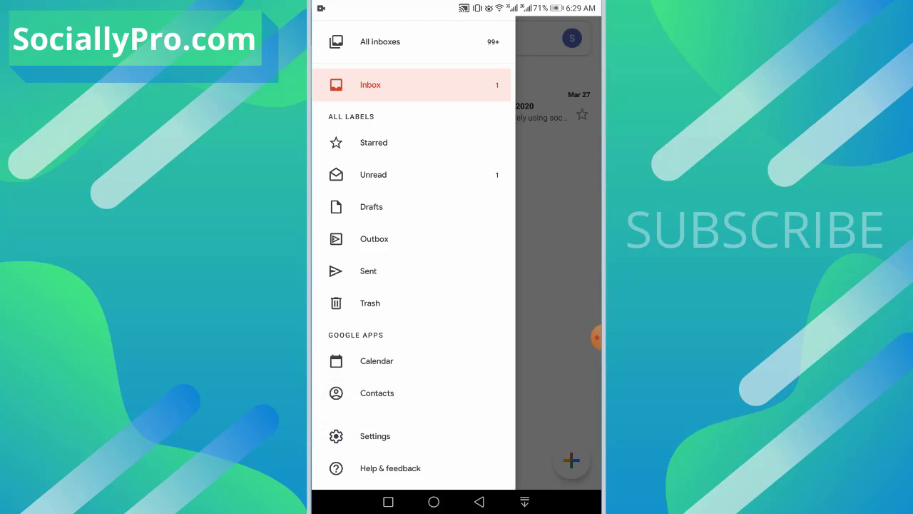
left_click(376, 393)
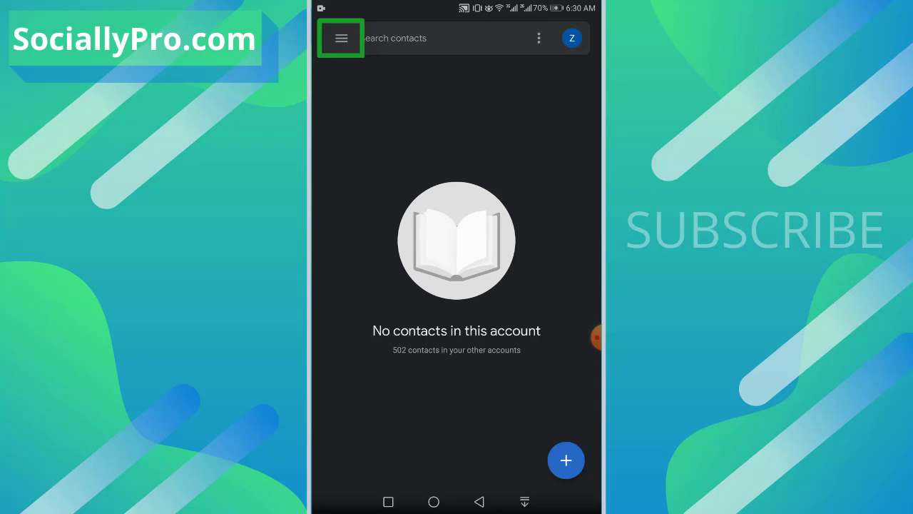
Open the Contacts menu to reach Settings and its Manage contacts options
left_click(341, 38)
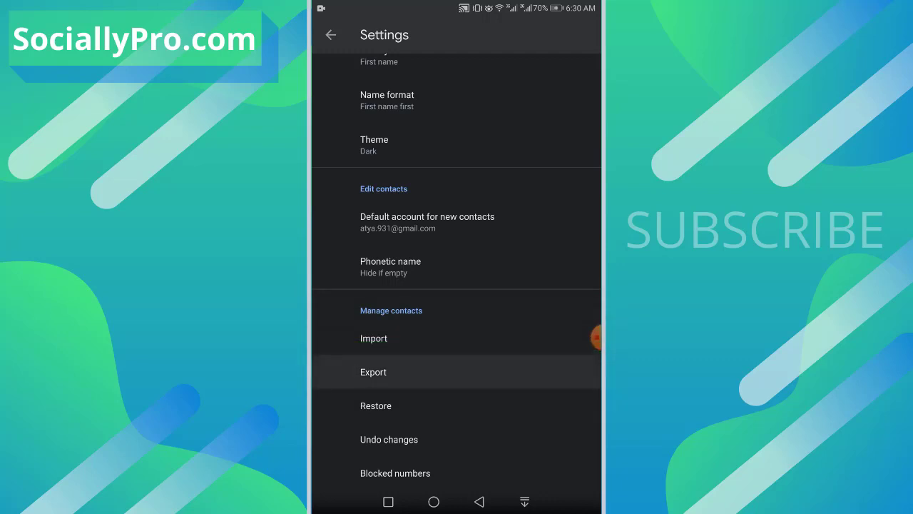
Export the Device account's contacts to a .vcf file
left_click(373, 372)
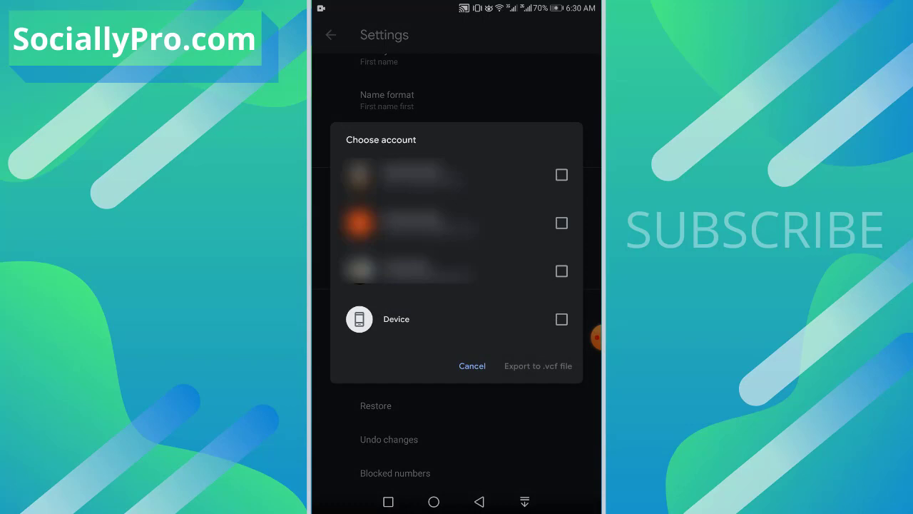
left_click(457, 319)
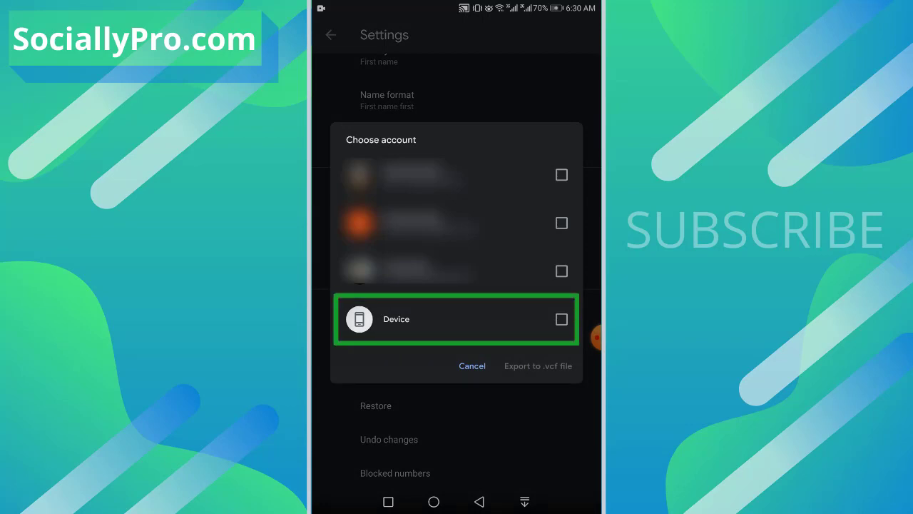
left_click(561, 319)
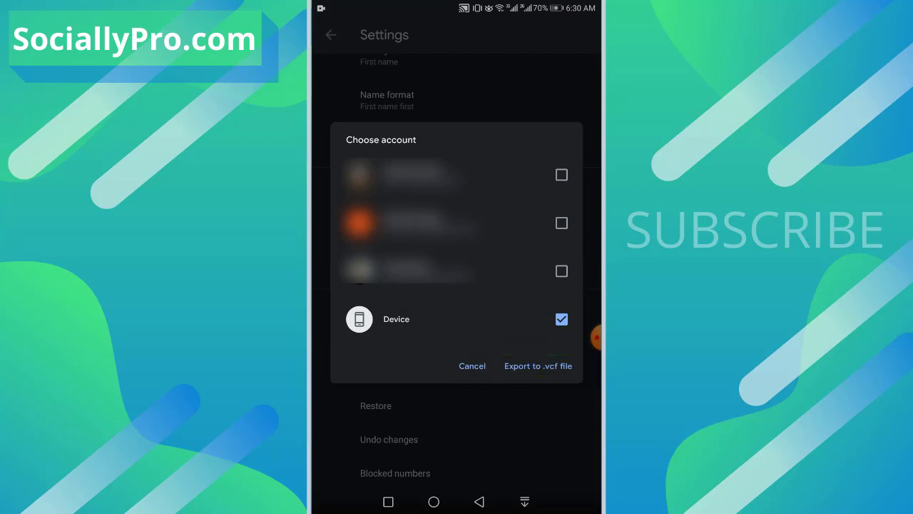
left_click(472, 366)
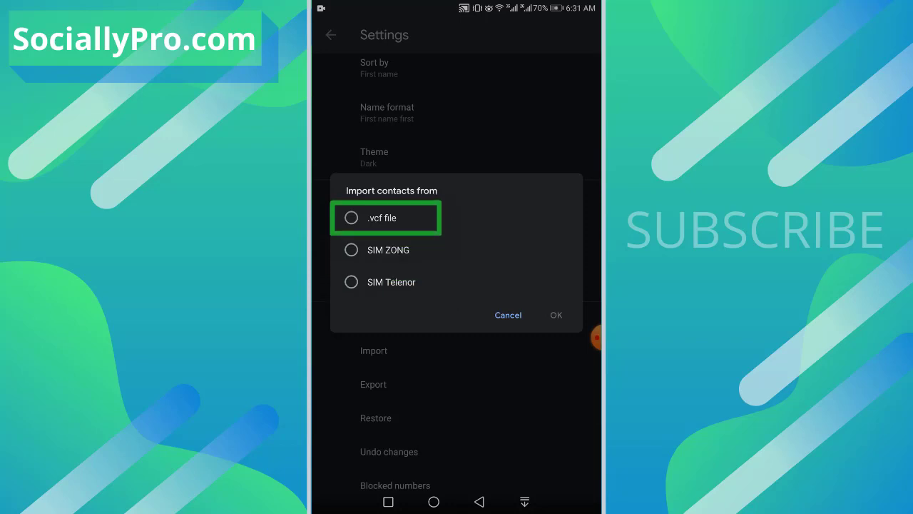
Import contacts from a .vcf file, confirm, and go to the home screen
left_click(351, 218)
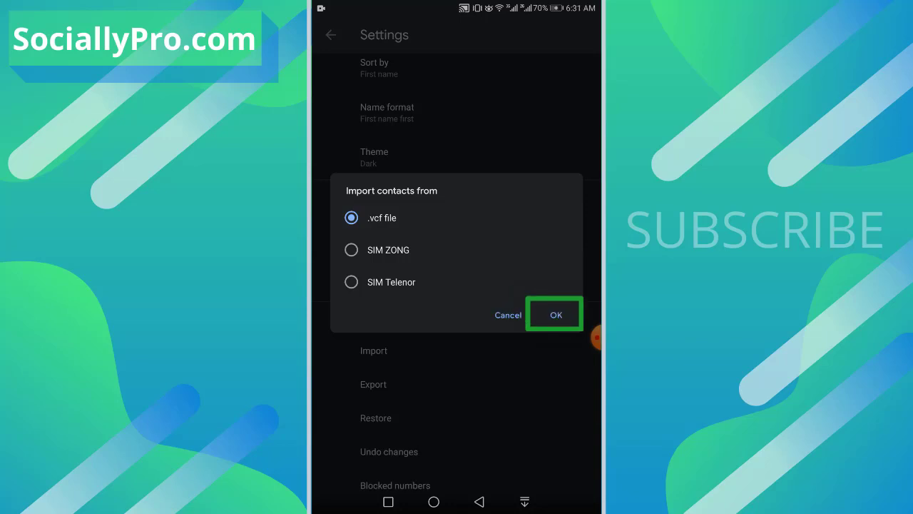
left_click(555, 314)
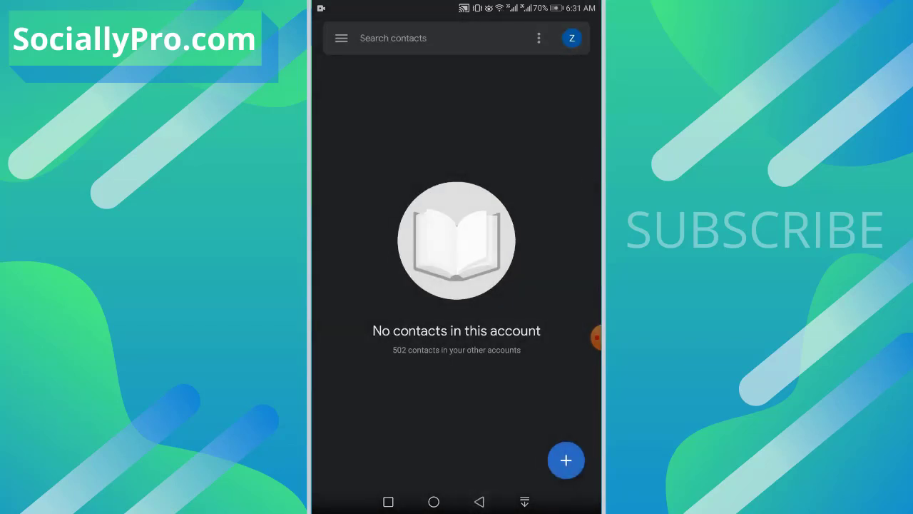
left_click(434, 502)
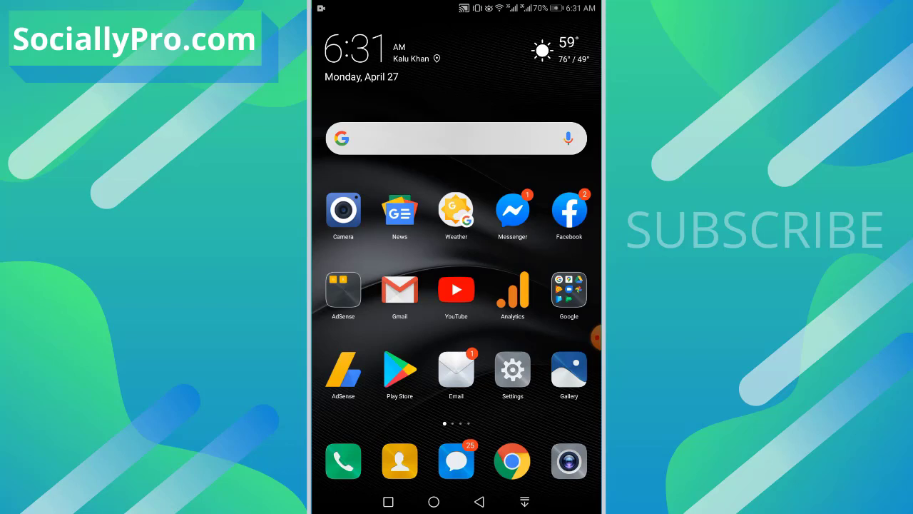